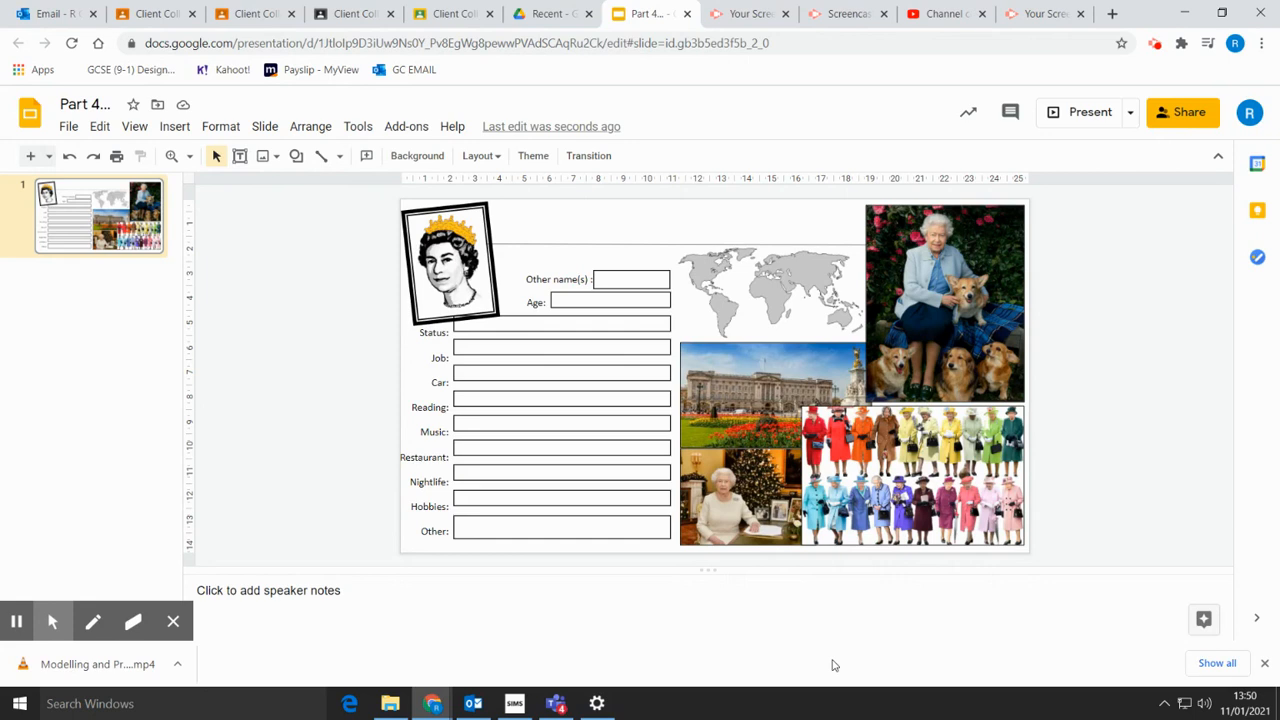
pyautogui.moveTo(816, 636)
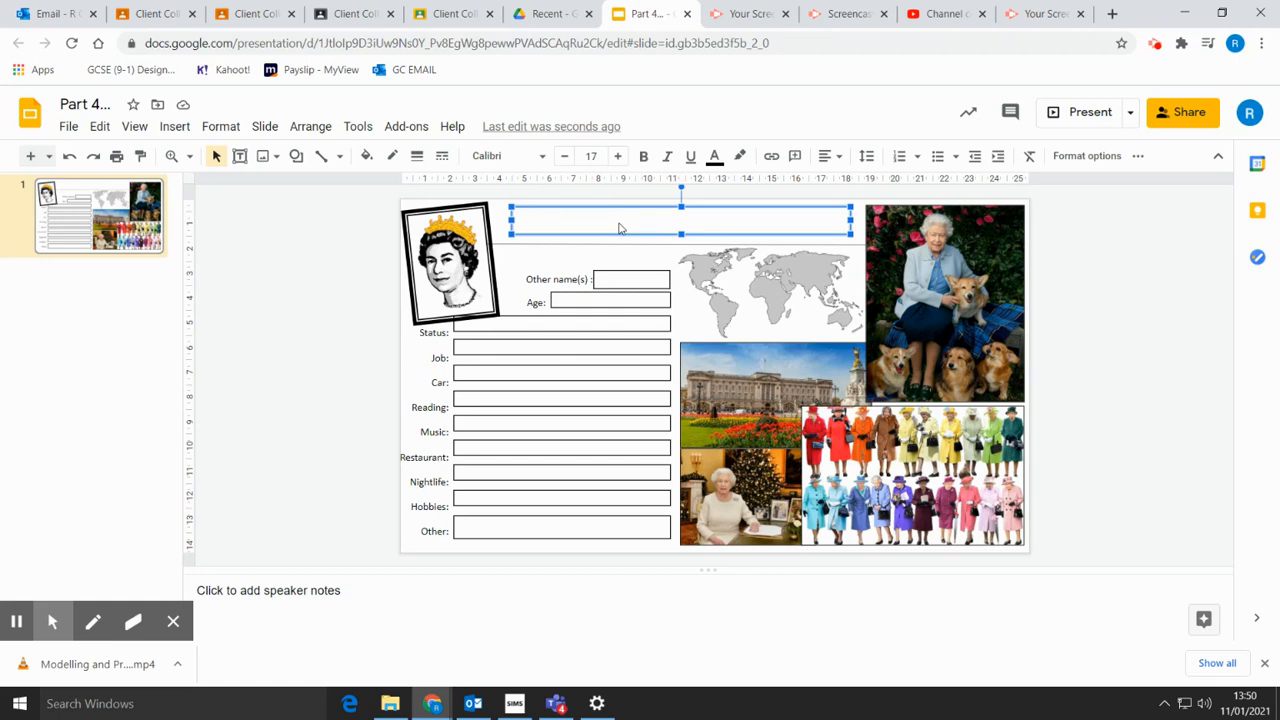
pyautogui.write('Elizabeth ..........')
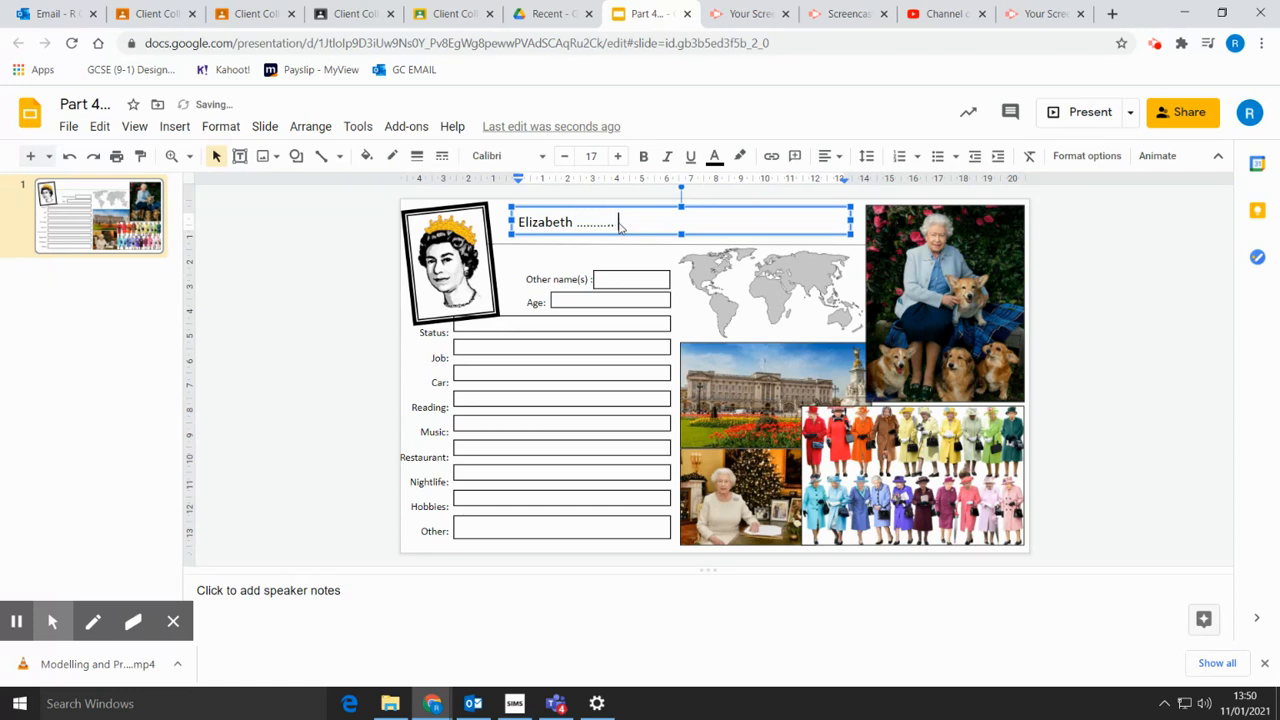
pyautogui.write('Winds')
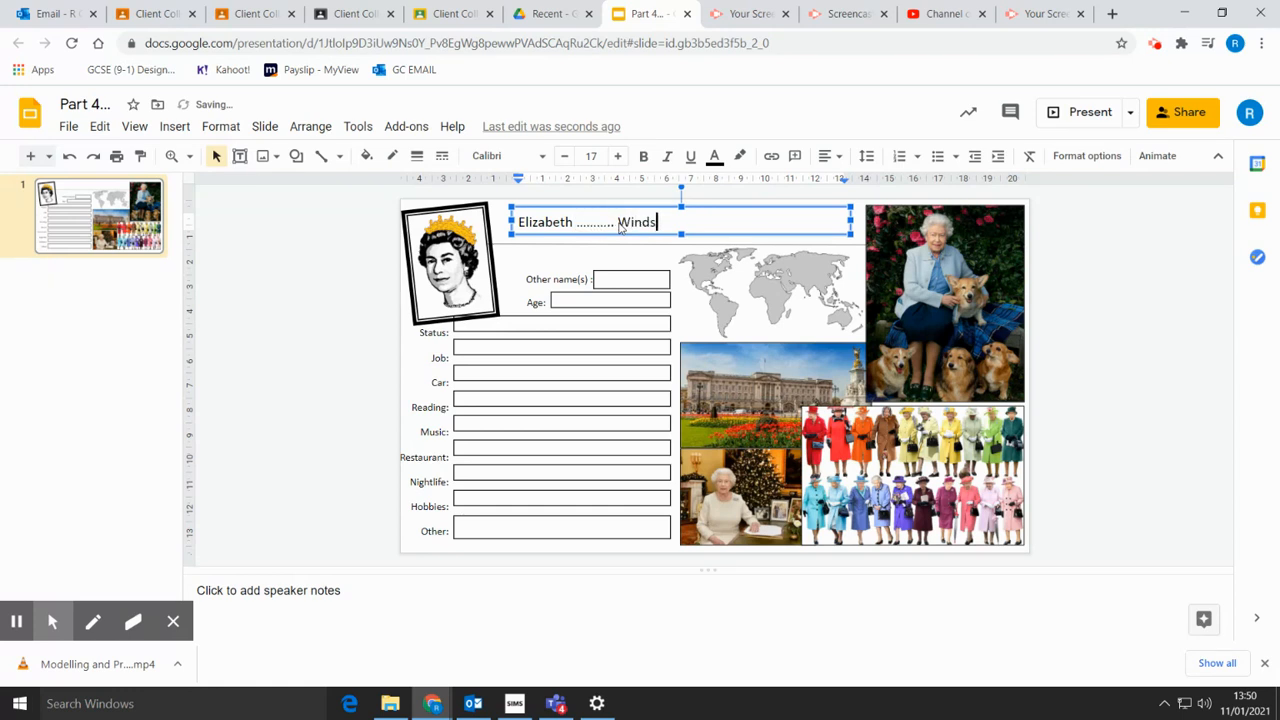
pyautogui.write('or')
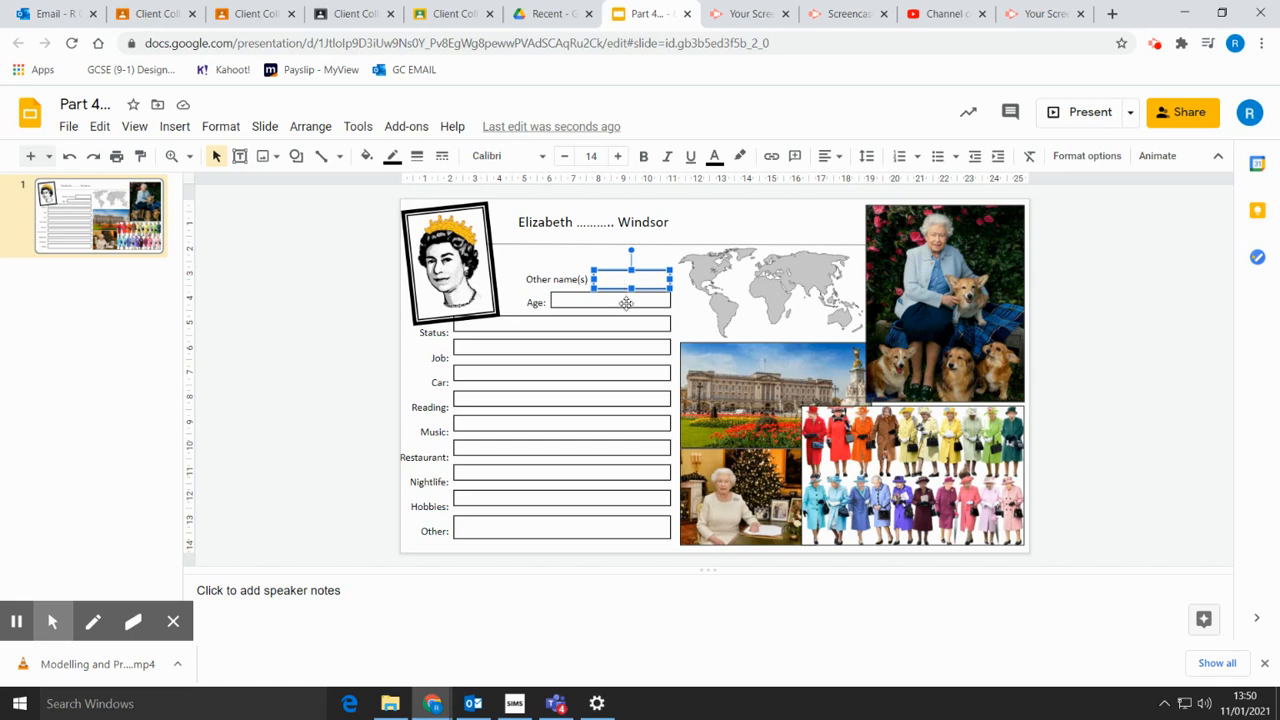
pyautogui.moveTo(612, 320)
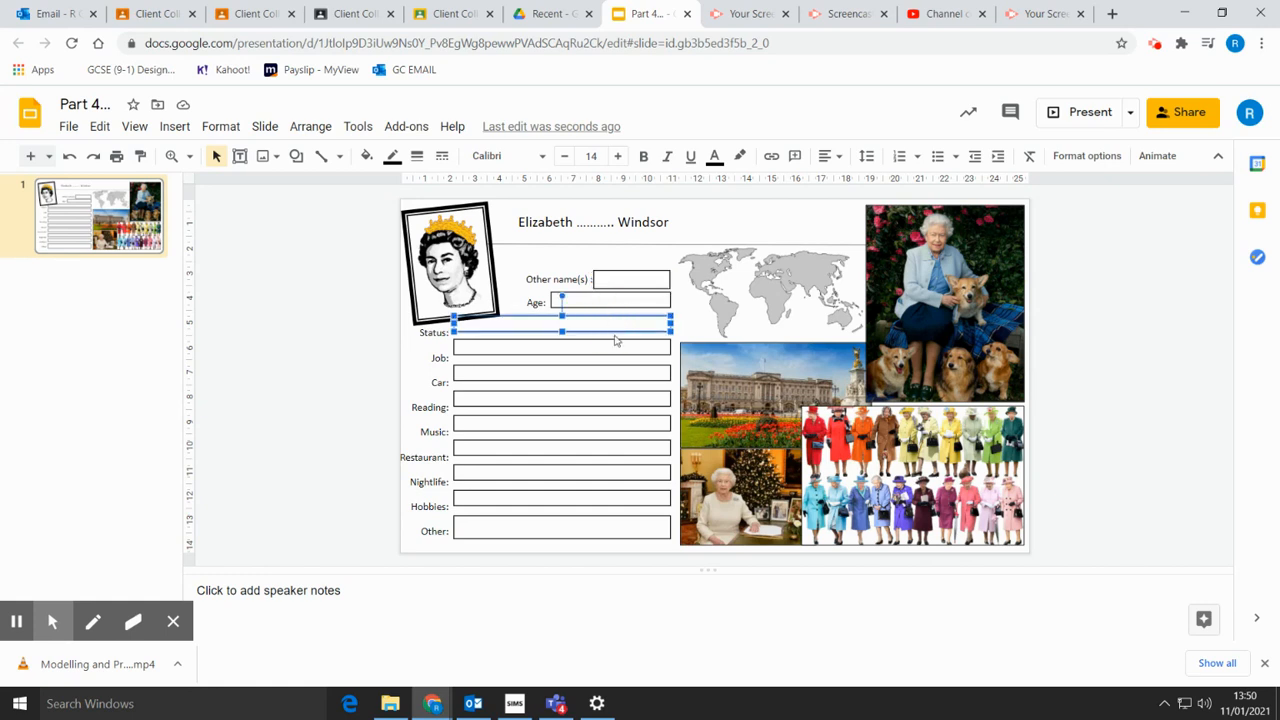
pyautogui.moveTo(620, 372)
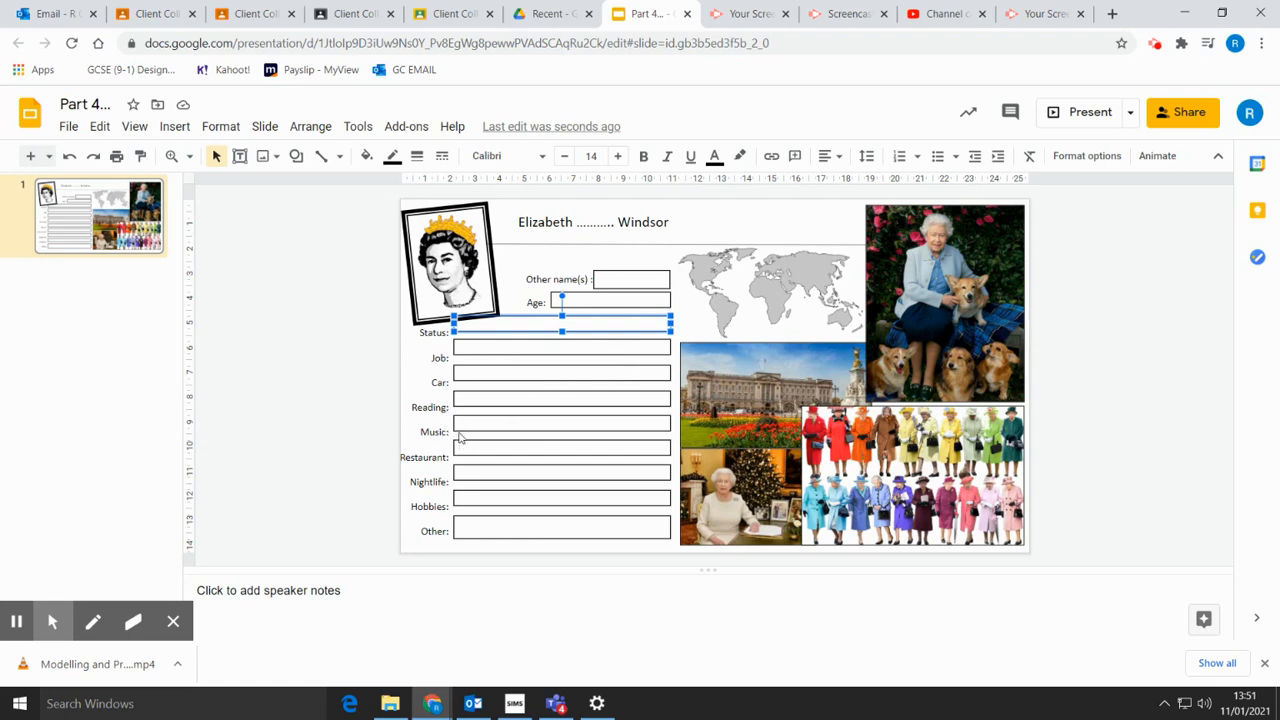
pyautogui.moveTo(460, 448)
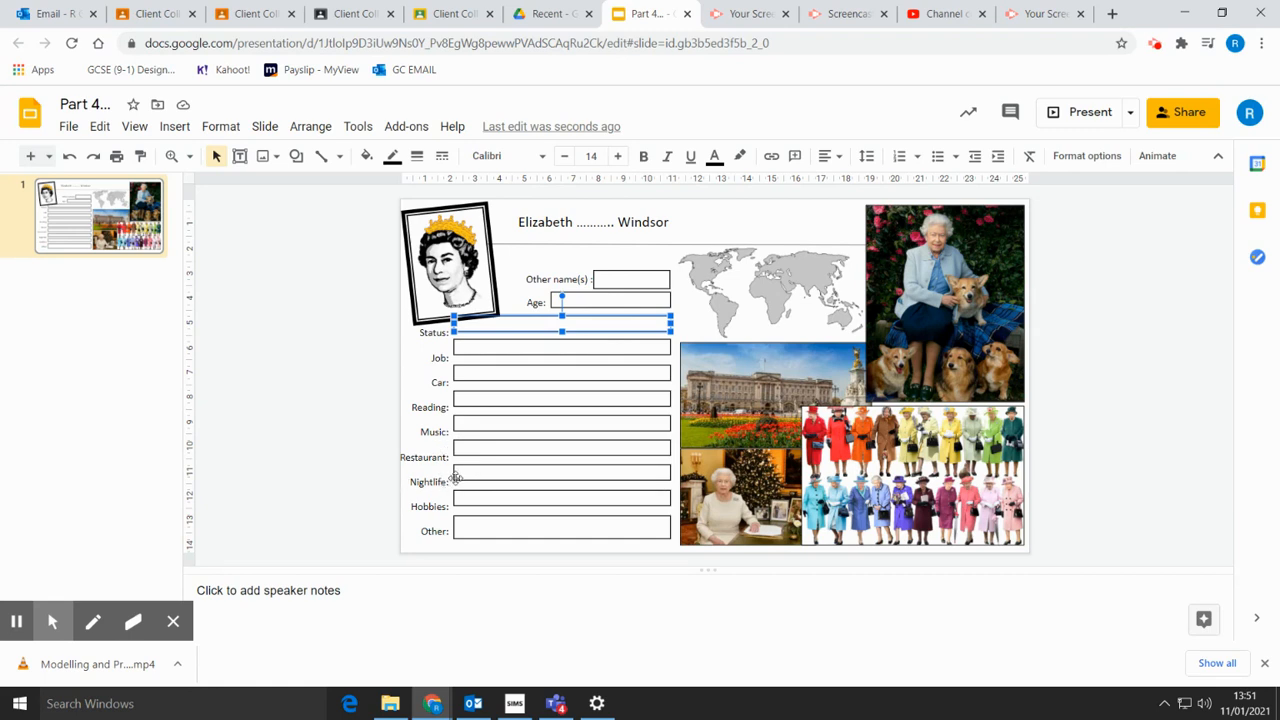
pyautogui.moveTo(460, 504)
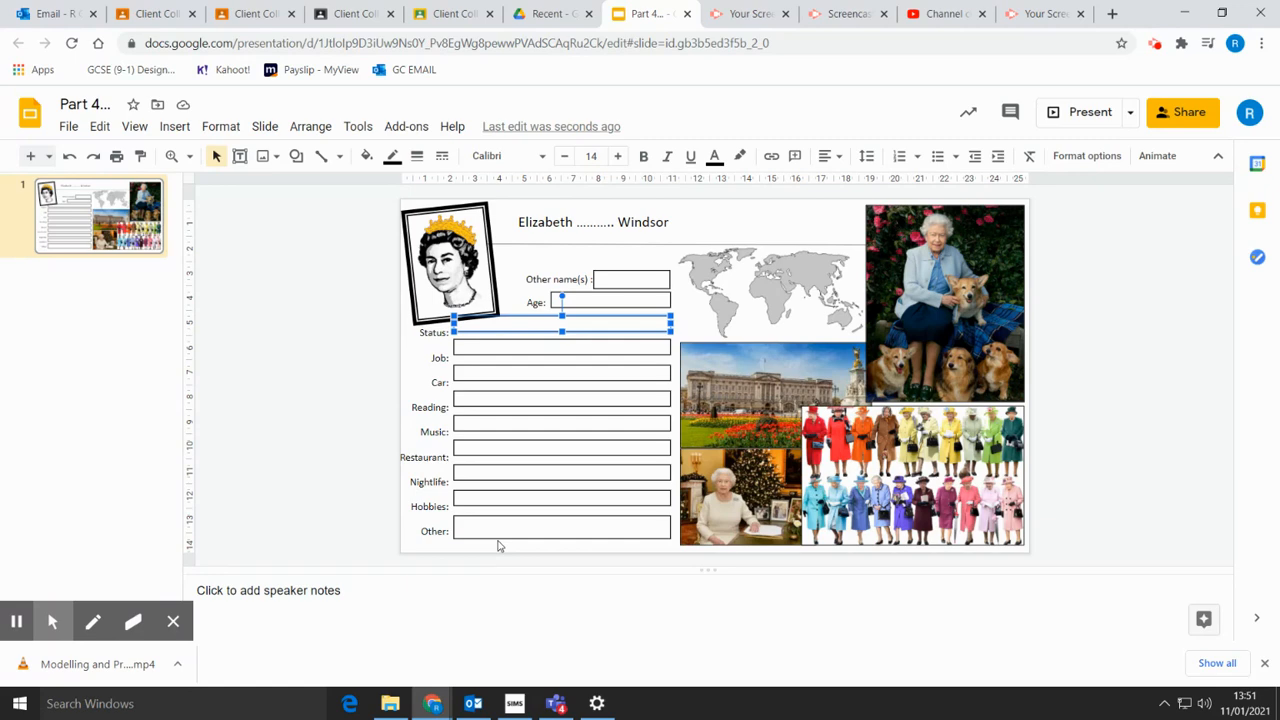
pyautogui.moveTo(460, 696)
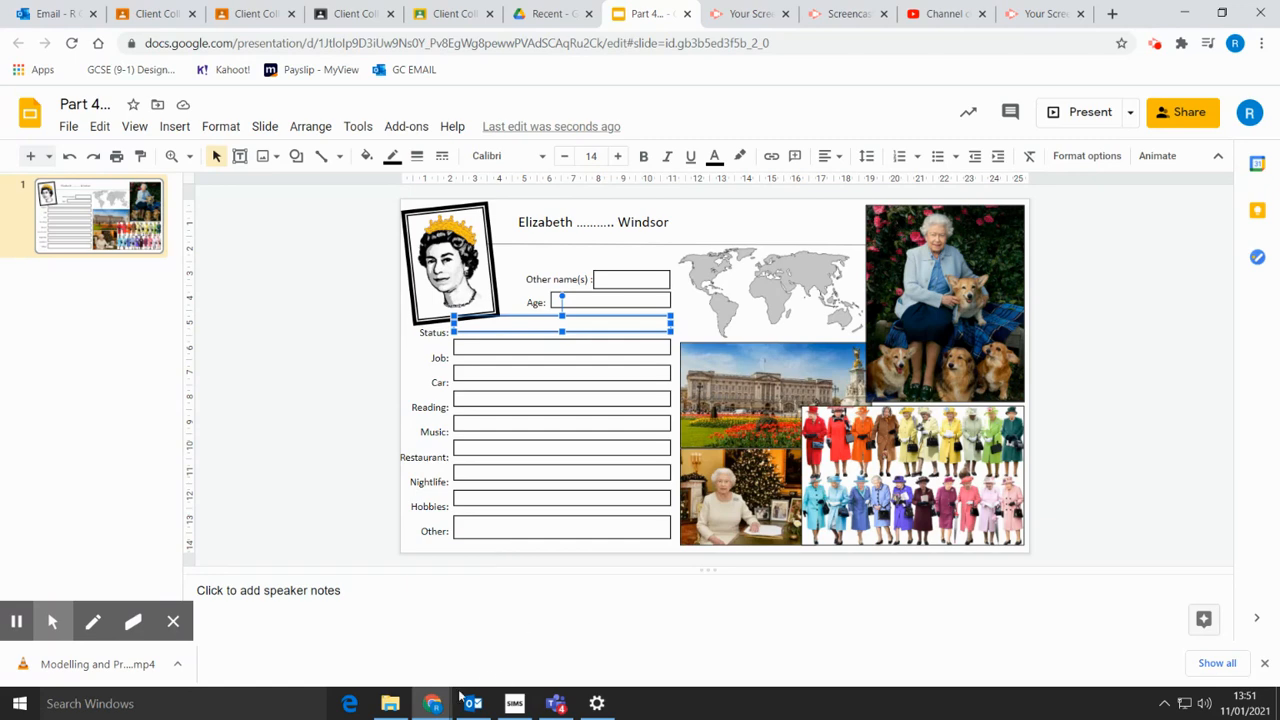